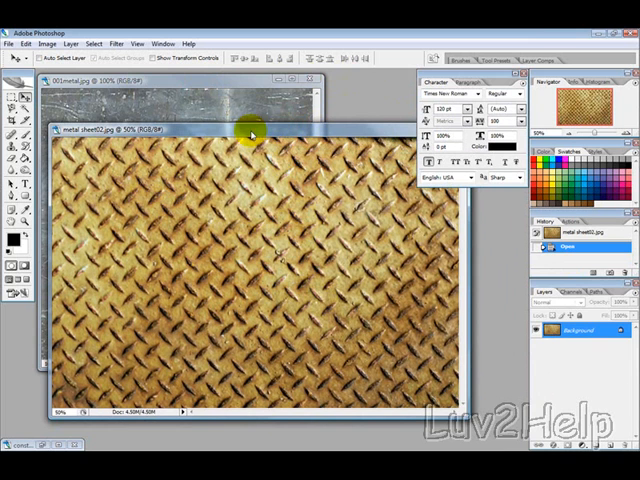
Desaturate the checker-plate image to grey via Image > Adjustments > Desaturate
{"action": "left_click", "coordinate": [180, 84]}
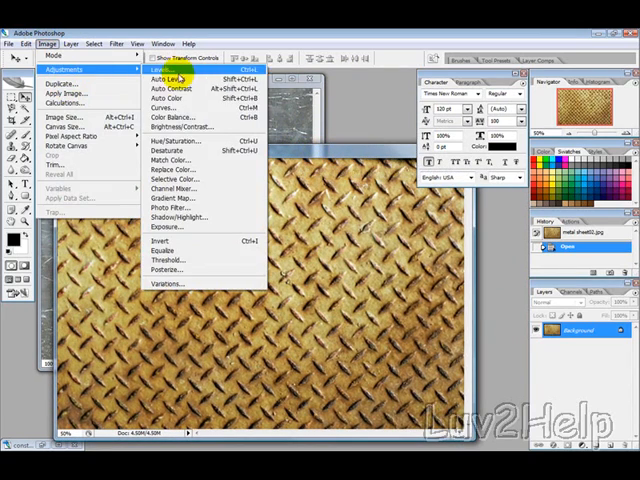
{"action": "left_click", "coordinate": [172, 148]}
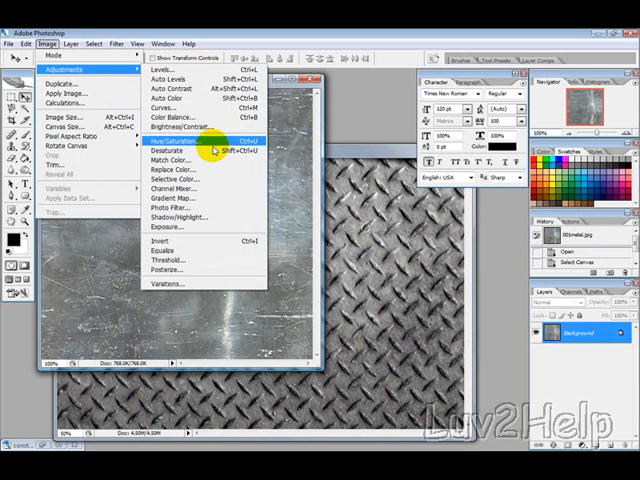
{"action": "left_click", "coordinate": [170, 162]}
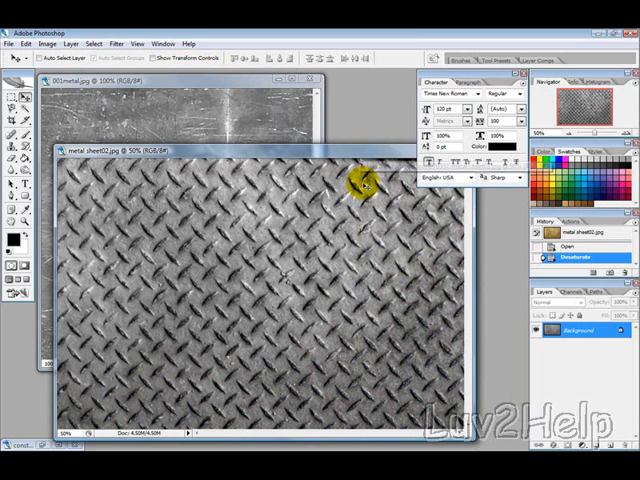
Add large 'LUV2HELP' text across the plate and set its font to Impact
{"action": "left_click", "coordinate": [12, 160]}
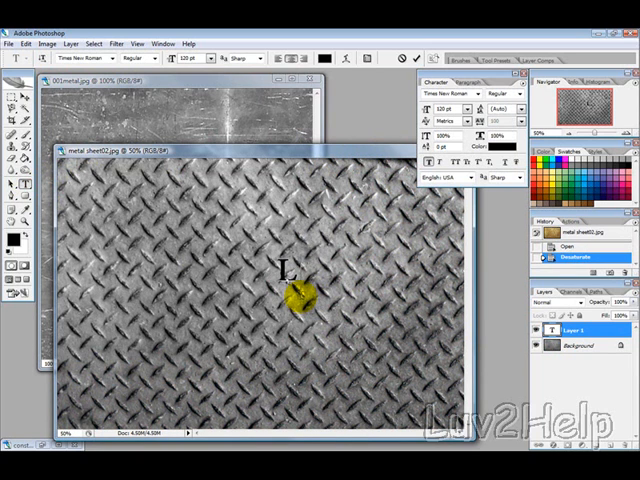
{"action": "type", "text": "UV2"}
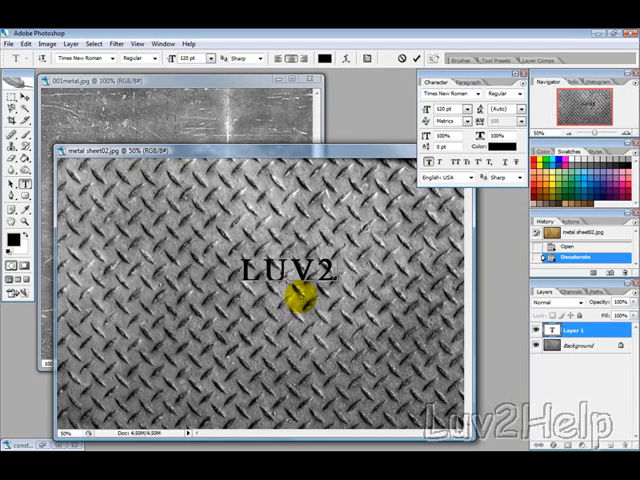
{"action": "type", "text": "HELP"}
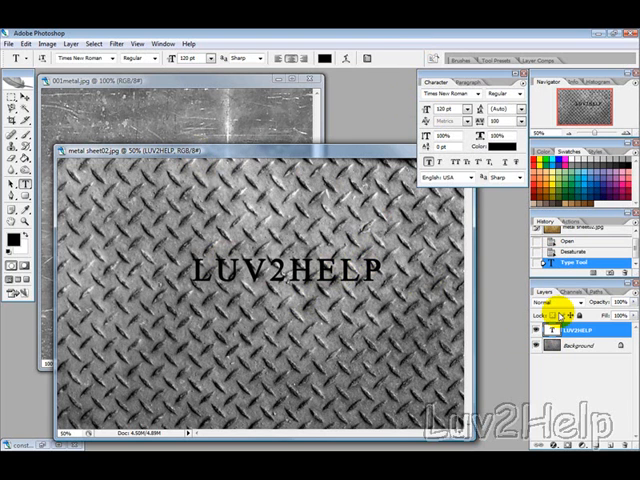
{"action": "left_click", "coordinate": [480, 92]}
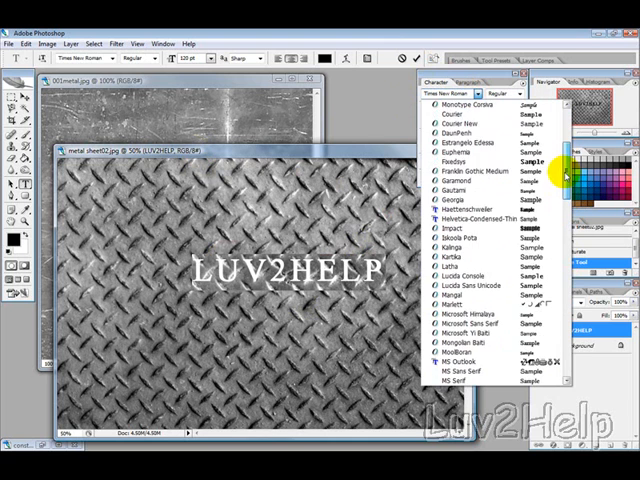
{"action": "left_click", "coordinate": [464, 220]}
{"action": "type", "text": "240"}
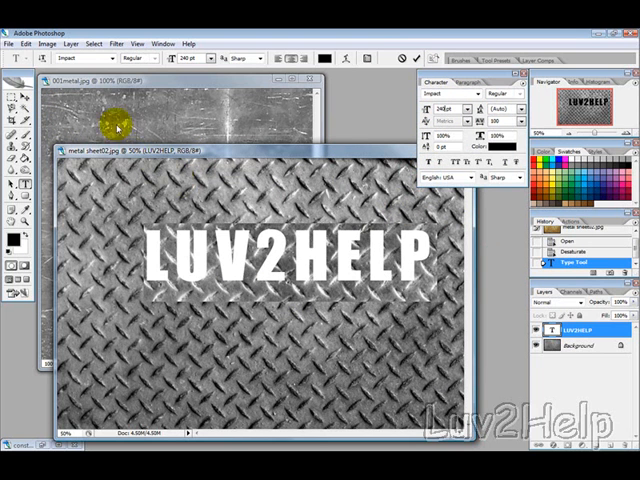
{"action": "mouse_move", "coordinate": [416, 180]}
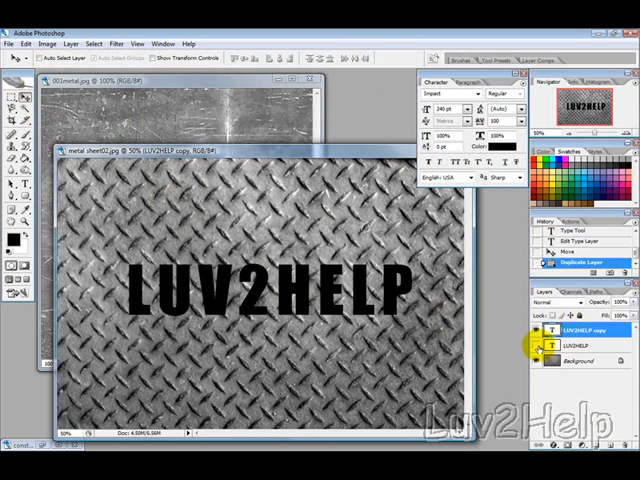
Rasterize the copied LUV2HELP text layer into ordinary pixels
{"action": "right_click", "coordinate": [576, 330]}
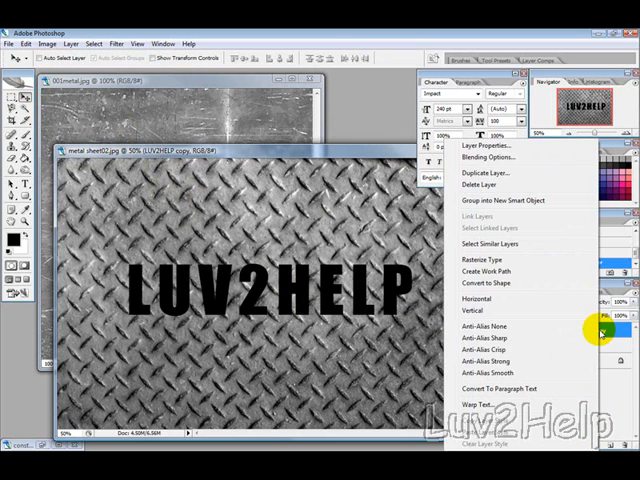
{"action": "left_click", "coordinate": [484, 270]}
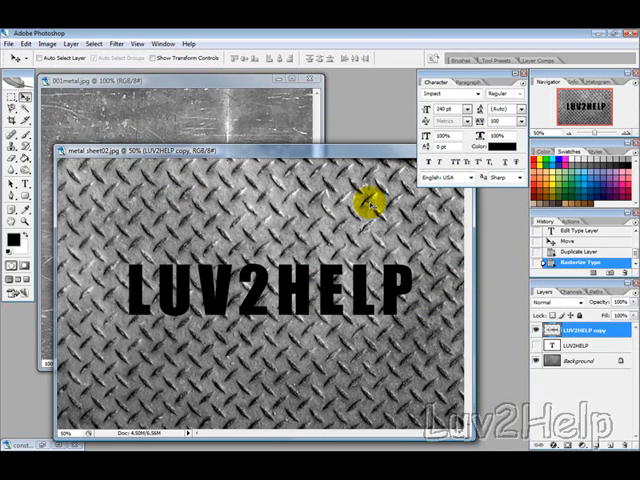
{"action": "mouse_move", "coordinate": [490, 344]}
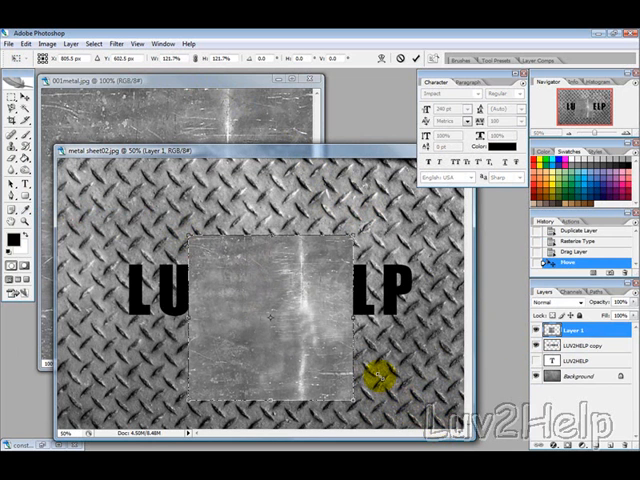
Scale the sheet-metal texture over the text and trim it to the letter shapes, then deselect
{"action": "left_click_drag", "start_coordinate": [380, 376], "coordinate": [308, 310]}
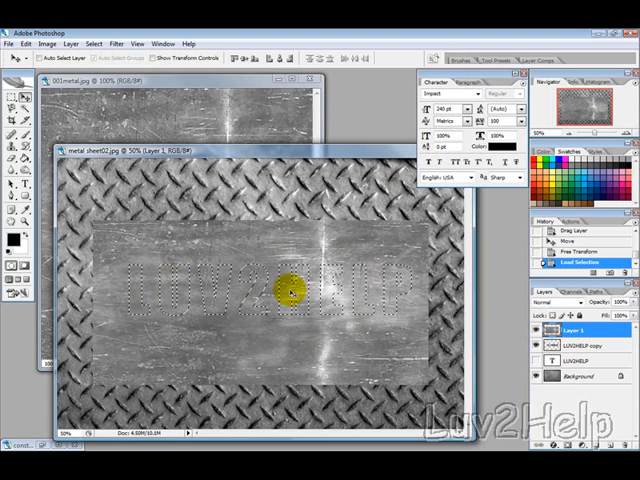
{"action": "left_click", "coordinate": [92, 44]}
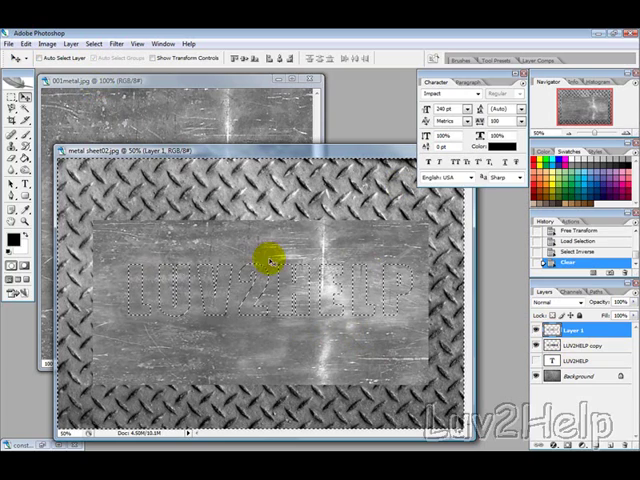
{"action": "left_click", "coordinate": [94, 44]}
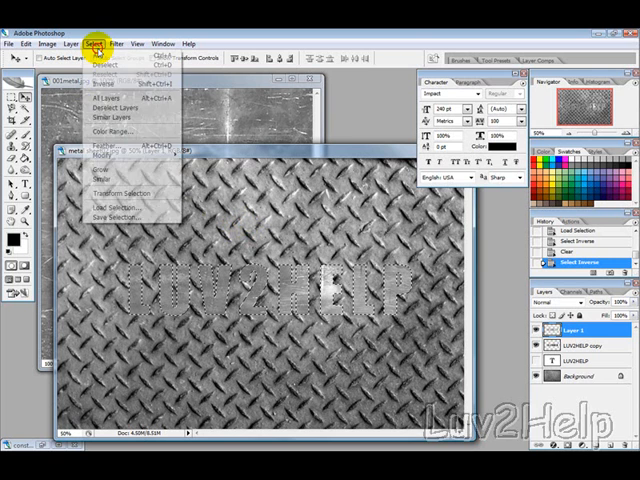
{"action": "left_click", "coordinate": [92, 76]}
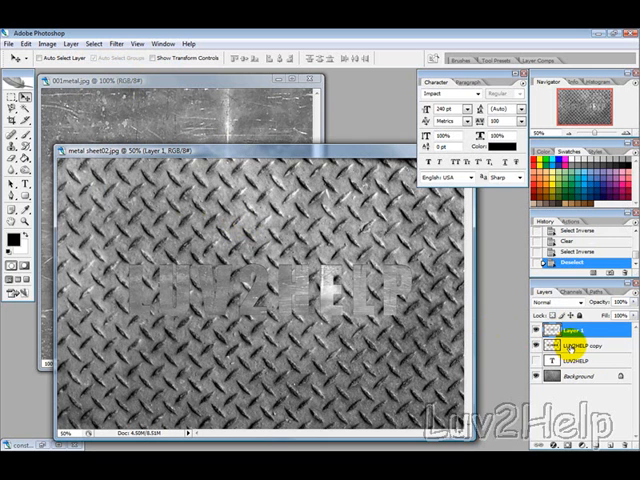
Merge the texture and text-copy layers and bring up the merged layer's Blending Options
{"action": "left_click", "coordinate": [576, 332]}
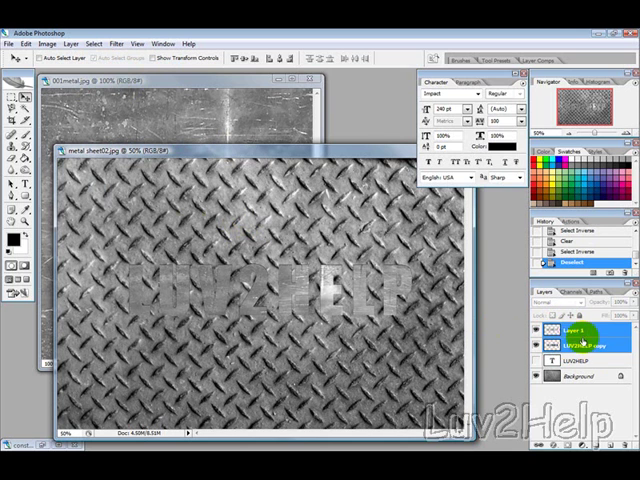
{"action": "right_click", "coordinate": [588, 332]}
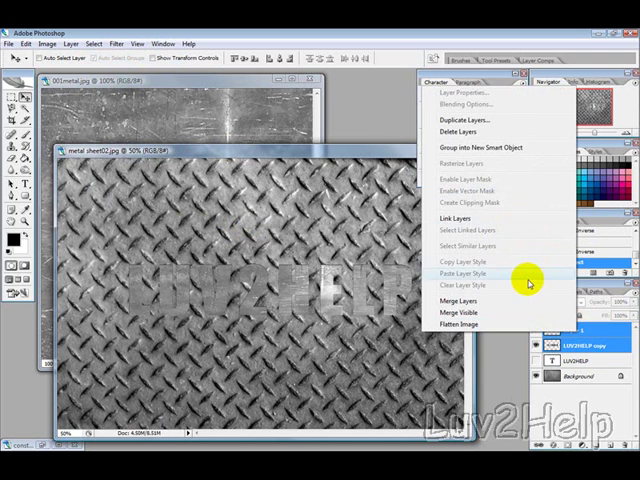
{"action": "left_click", "coordinate": [460, 300]}
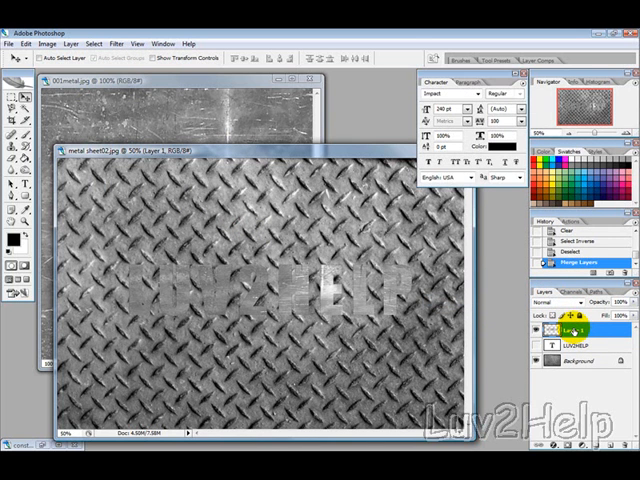
{"action": "right_click", "coordinate": [564, 332]}
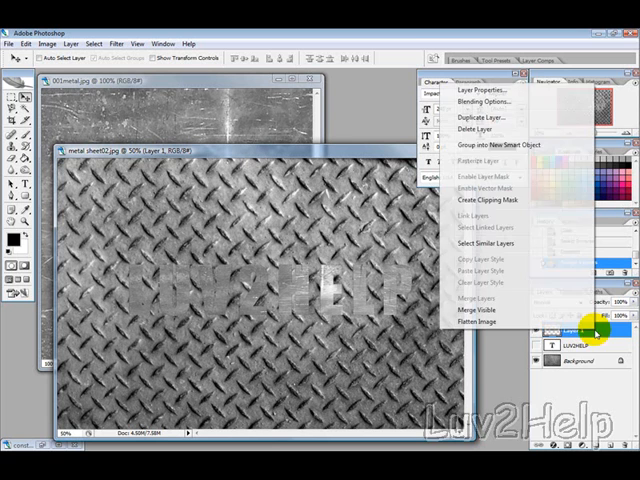
{"action": "left_click", "coordinate": [484, 312]}
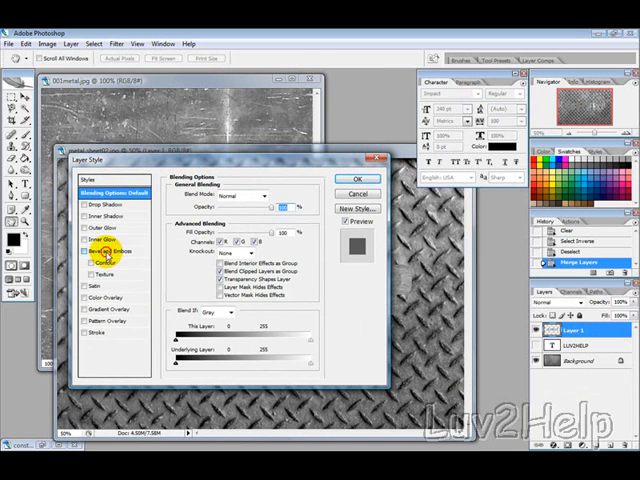
Enable Bevel and Emboss with a glossy, anti-aliased contour for smooth shaded edges
{"action": "left_click", "coordinate": [104, 256]}
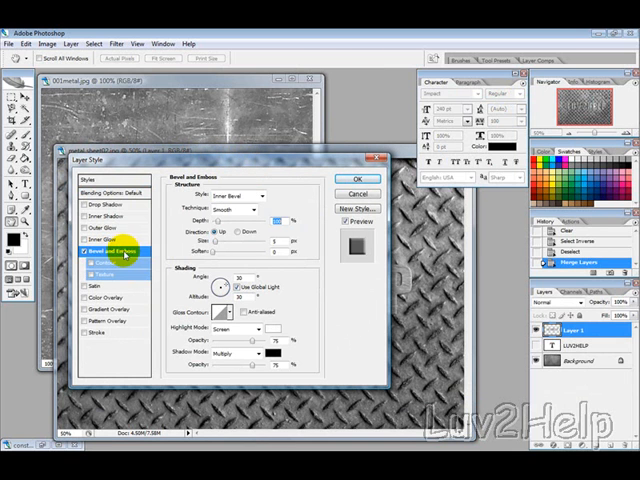
{"action": "left_click", "coordinate": [244, 196]}
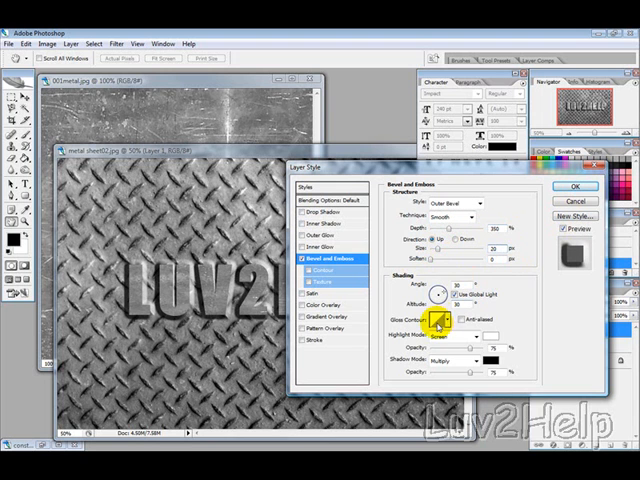
{"action": "left_click", "coordinate": [448, 318]}
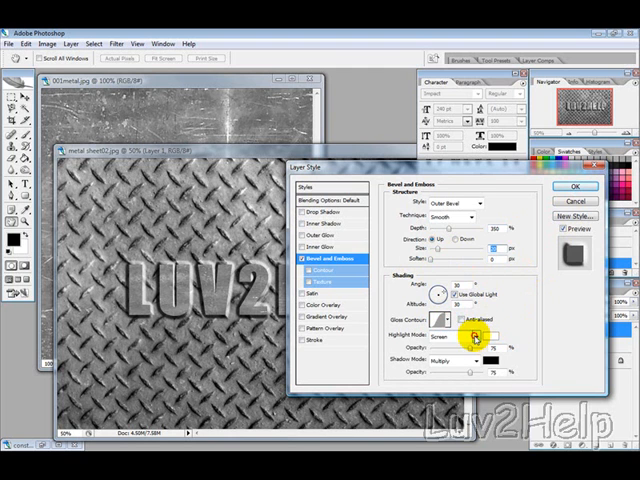
{"action": "left_click", "coordinate": [476, 328]}
{"action": "type", "text": "120"}
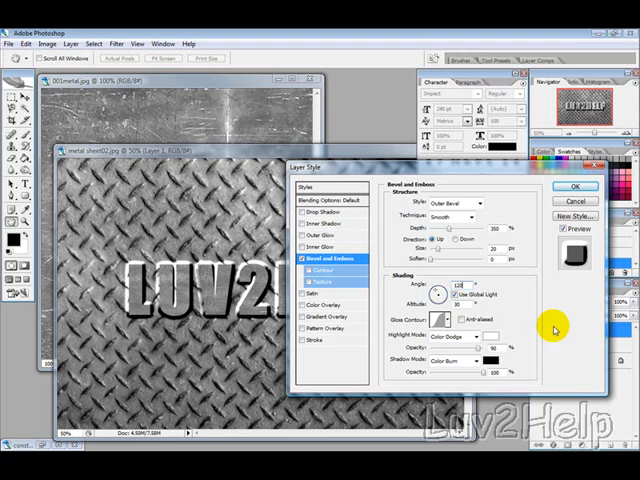
{"action": "mouse_move", "coordinate": [456, 324]}
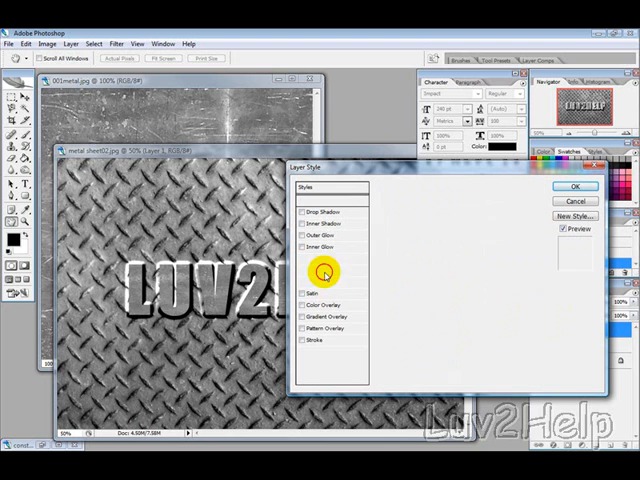
Turn on the bevel's Contour sub-option with Anti-aliased edges
{"action": "left_click", "coordinate": [320, 270]}
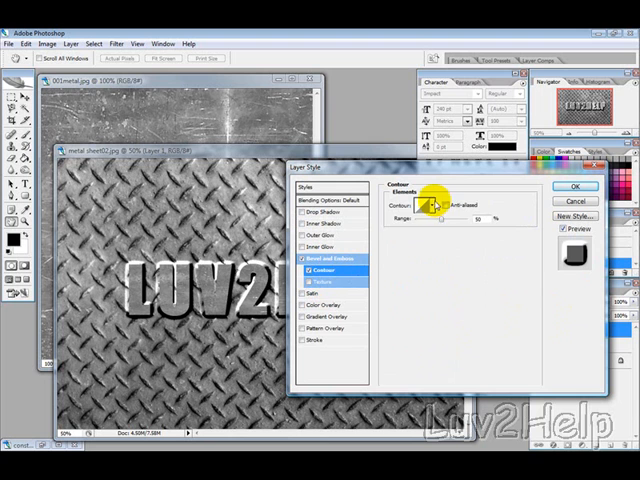
{"action": "left_click", "coordinate": [432, 204]}
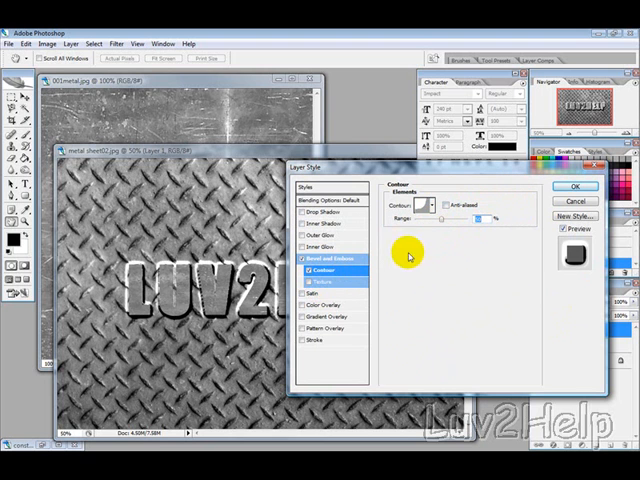
{"action": "mouse_move", "coordinate": [340, 320]}
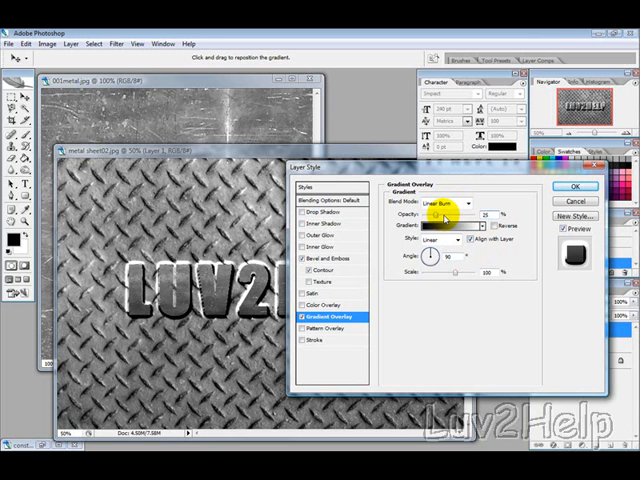
{"action": "mouse_move", "coordinate": [470, 230]}
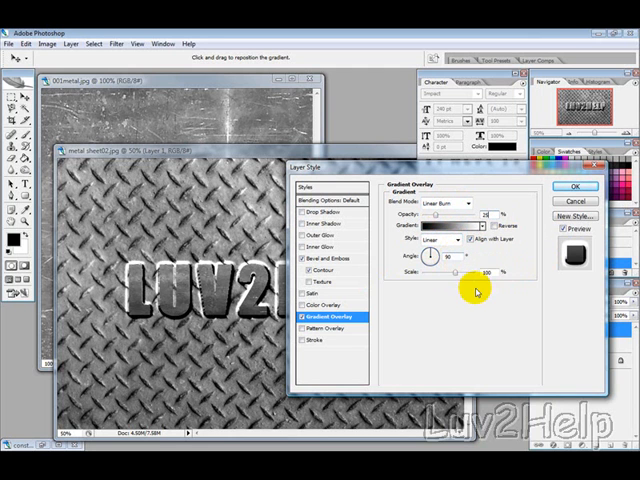
{"action": "mouse_move", "coordinate": [472, 312]}
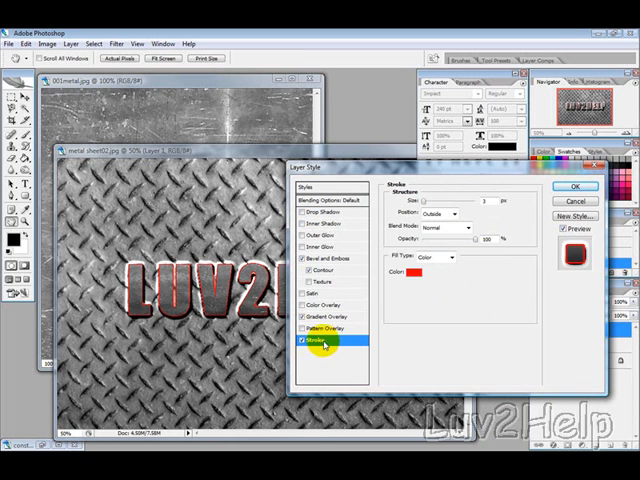
Recolour the letters' stroke from red to a dark shade in the Color Picker
{"action": "left_click", "coordinate": [416, 276]}
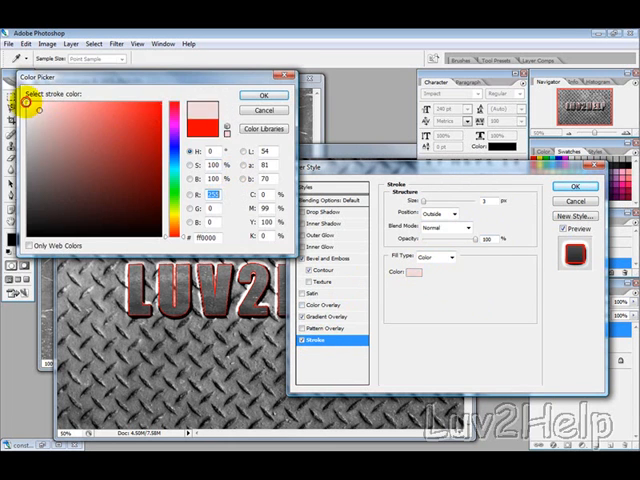
{"action": "left_click", "coordinate": [262, 96]}
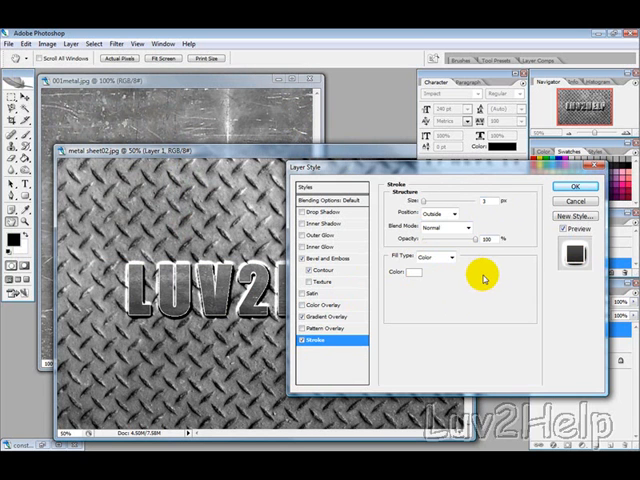
{"action": "mouse_move", "coordinate": [476, 264]}
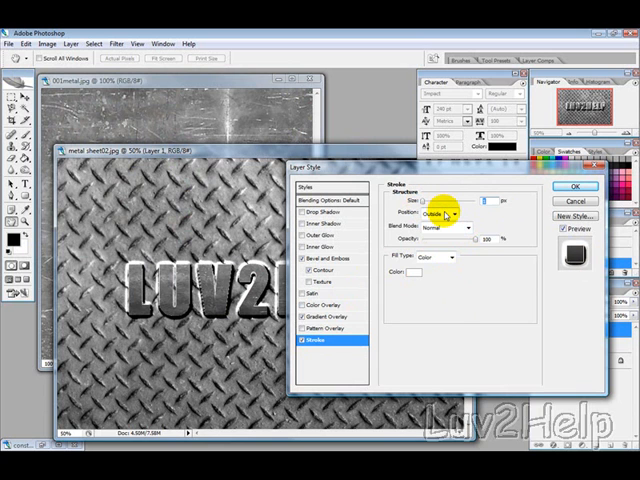
{"action": "mouse_move", "coordinate": [444, 216]}
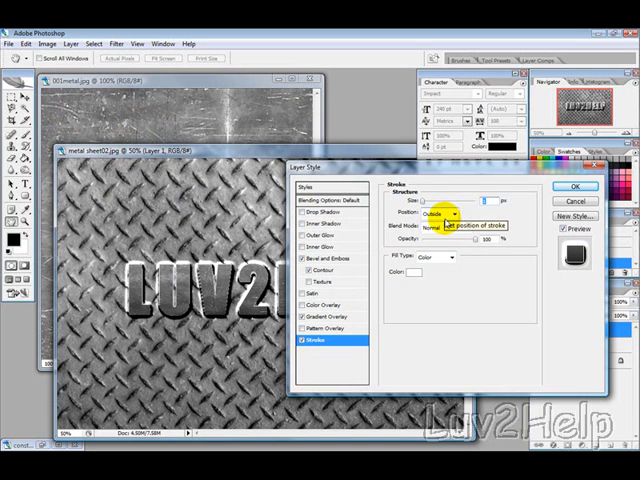
{"action": "mouse_move", "coordinate": [462, 248]}
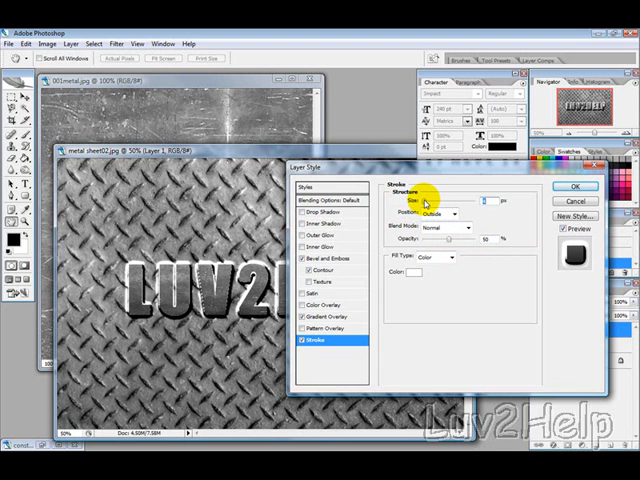
{"action": "mouse_move", "coordinate": [484, 296]}
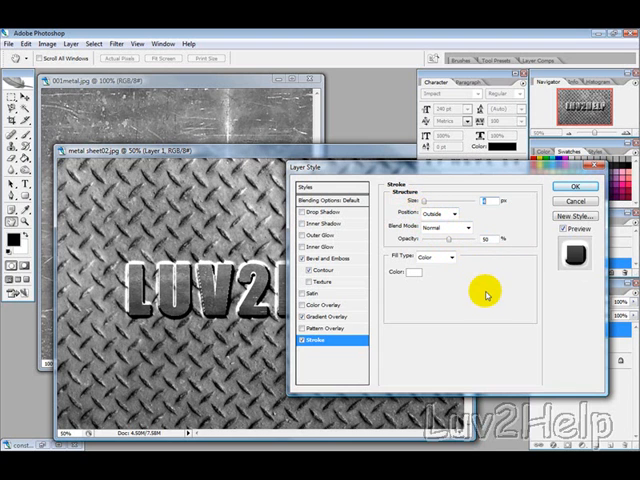
{"action": "mouse_move", "coordinate": [448, 292]}
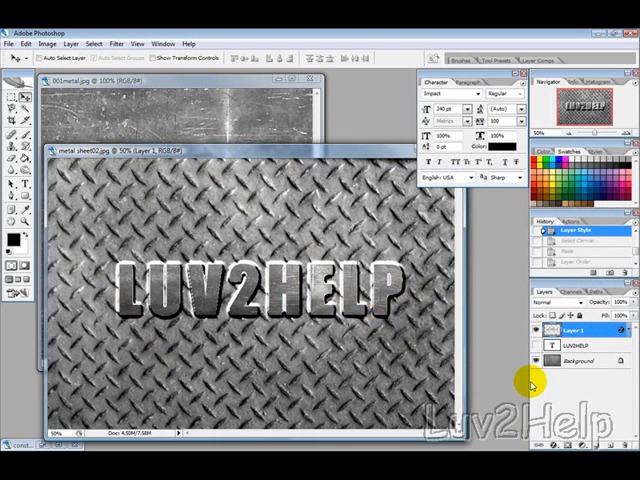
Select the Background layer, use an Edit command and select the entire canvas
{"action": "left_click", "coordinate": [580, 360]}
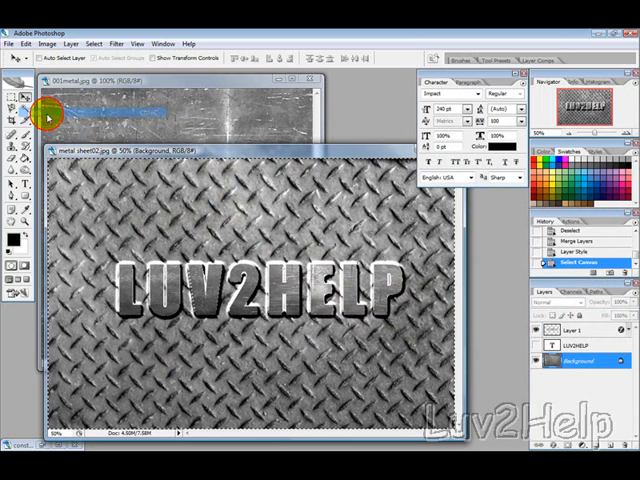
{"action": "left_click", "coordinate": [22, 44]}
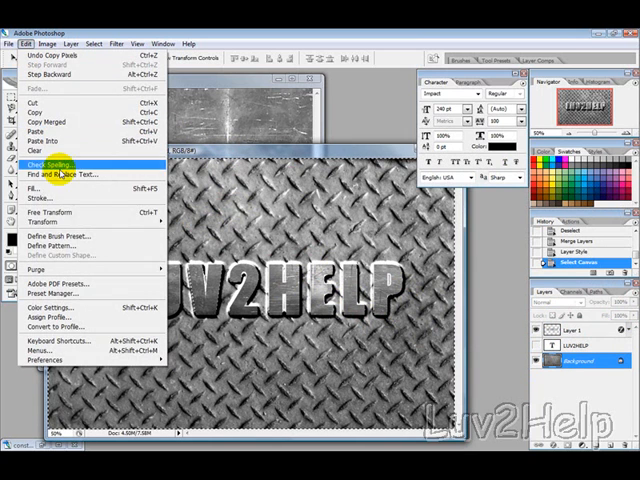
{"action": "left_click", "coordinate": [44, 130]}
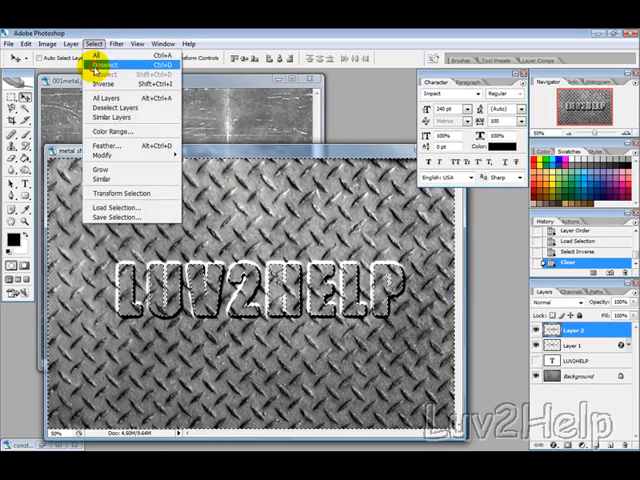
{"action": "left_click", "coordinate": [96, 64]}
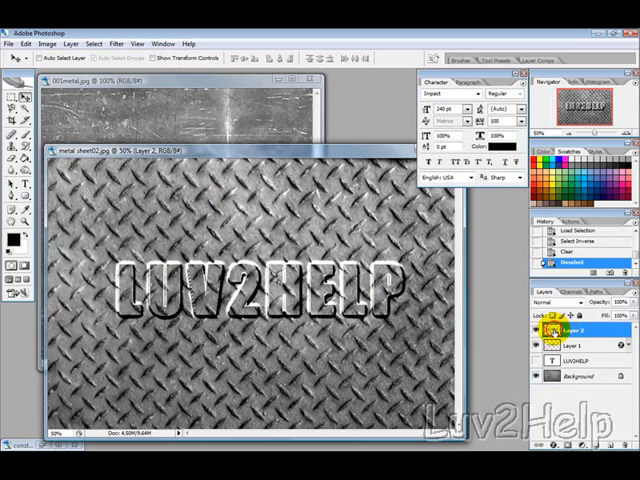